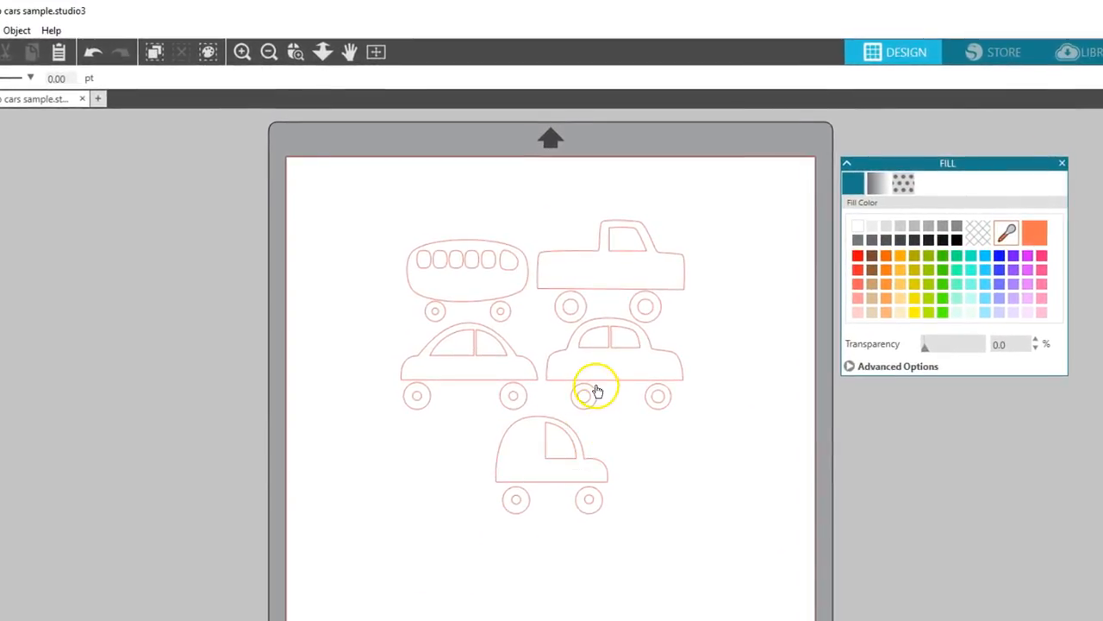
# - Select the grouped car set and nudge it slightly left on the mat
pyautogui.click(595, 390)
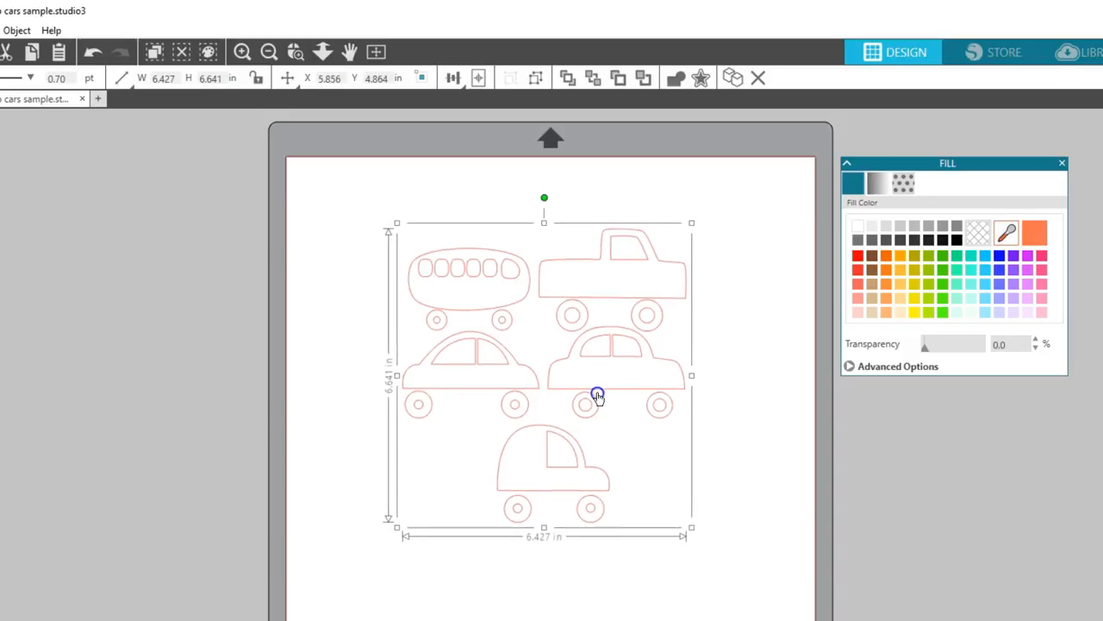
pyautogui.moveTo(598, 395); pyautogui.dragTo(584, 395)
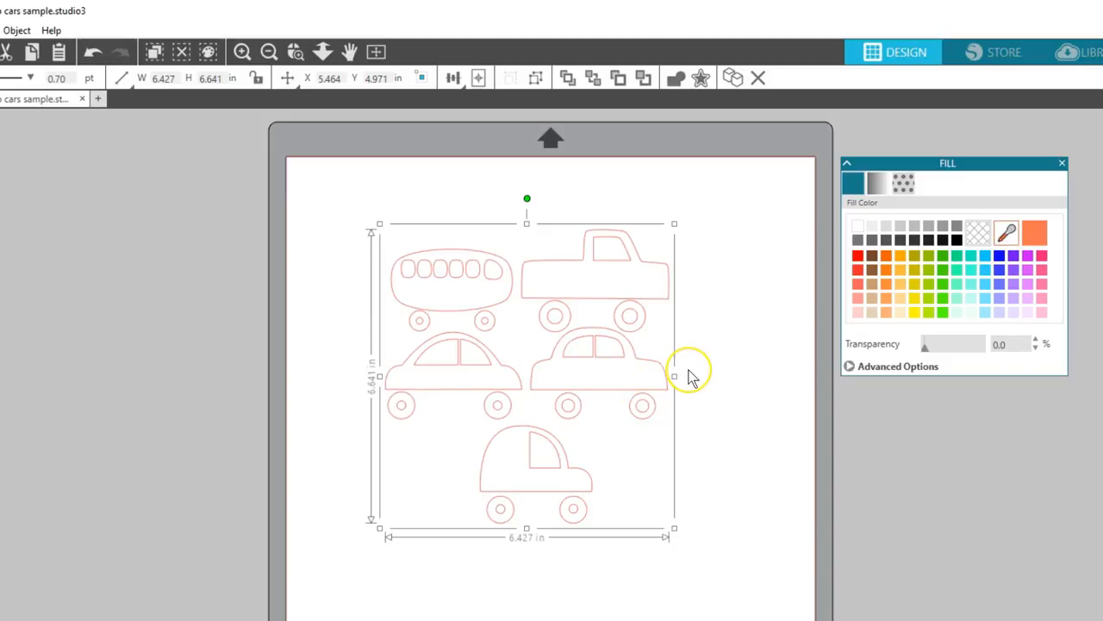
pyautogui.moveTo(692, 377)
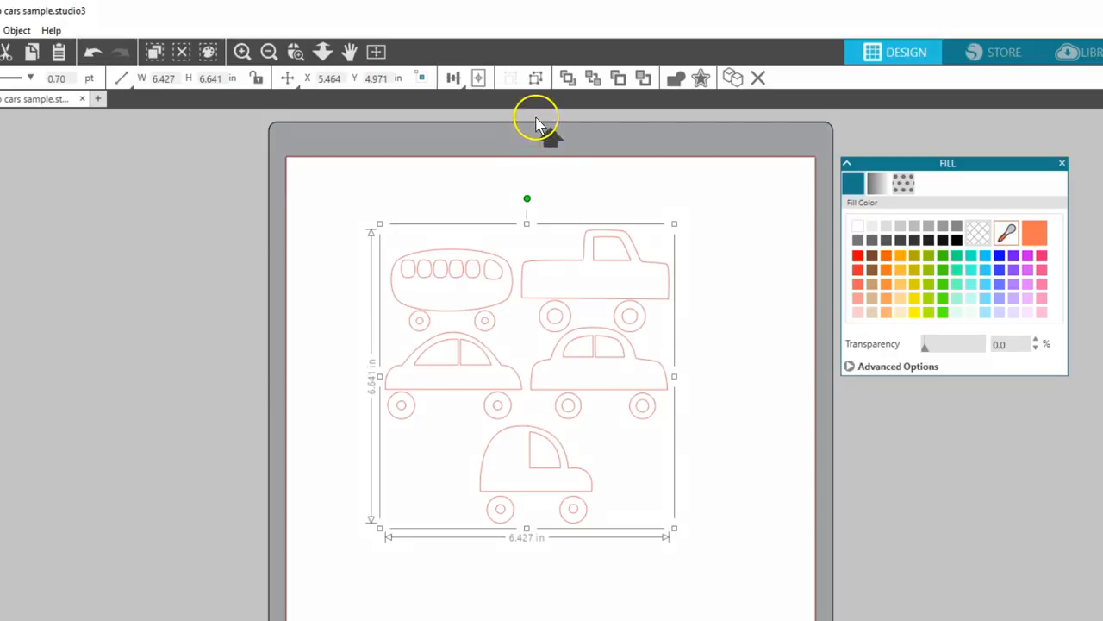
pyautogui.moveTo(535, 78)
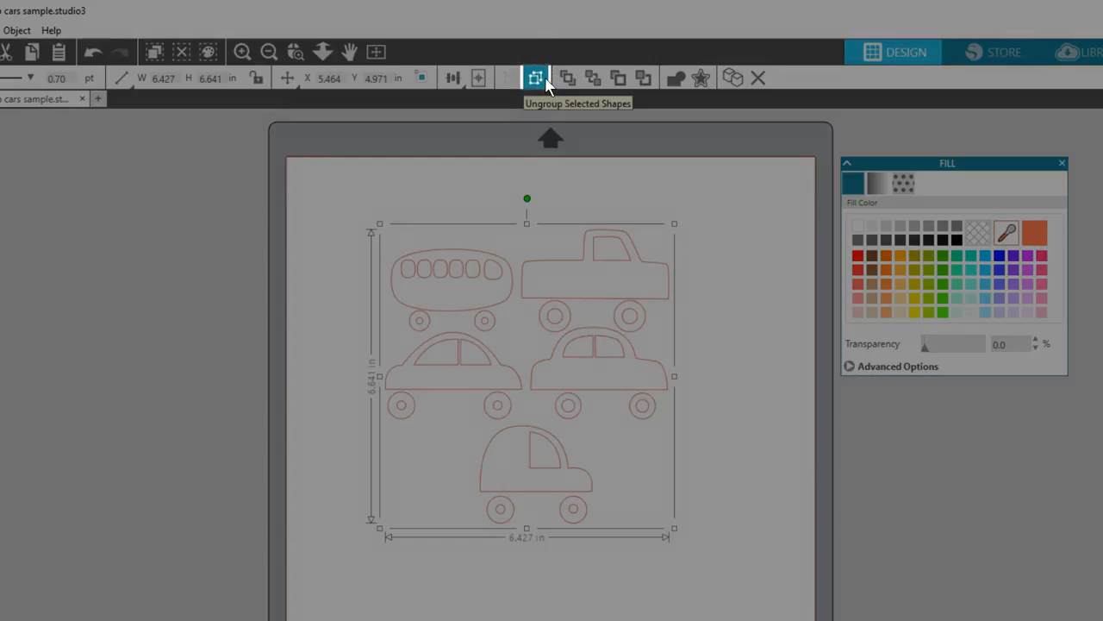
# - Ungroup the car set into separate body and wheel shapes
pyautogui.click(538, 77)
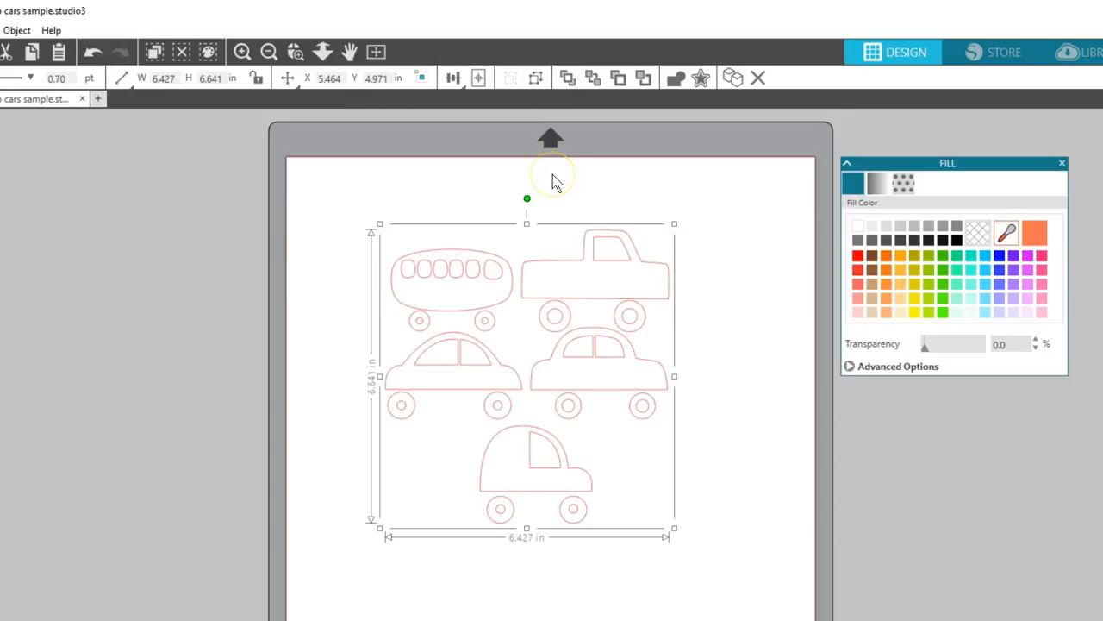
pyautogui.moveTo(536, 78)
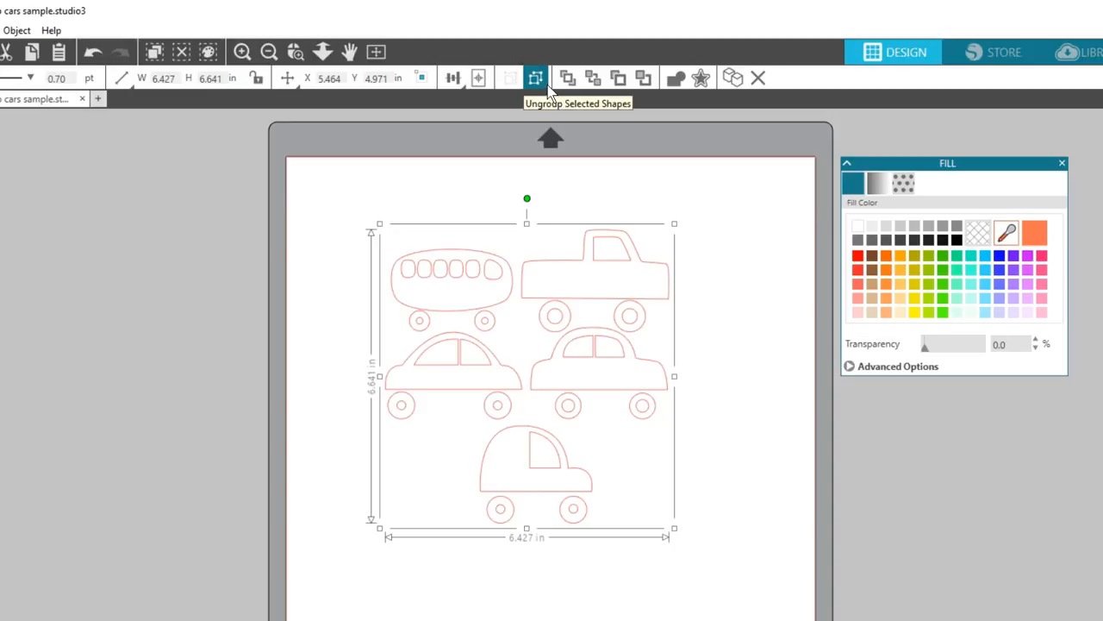
pyautogui.click(537, 77)
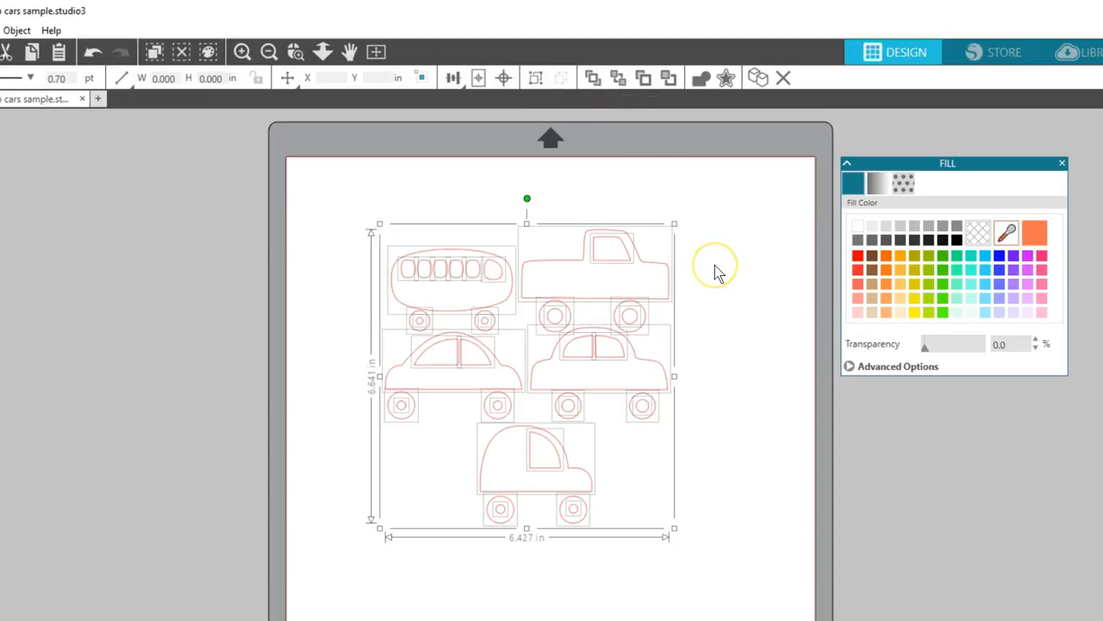
pyautogui.moveTo(720, 274)
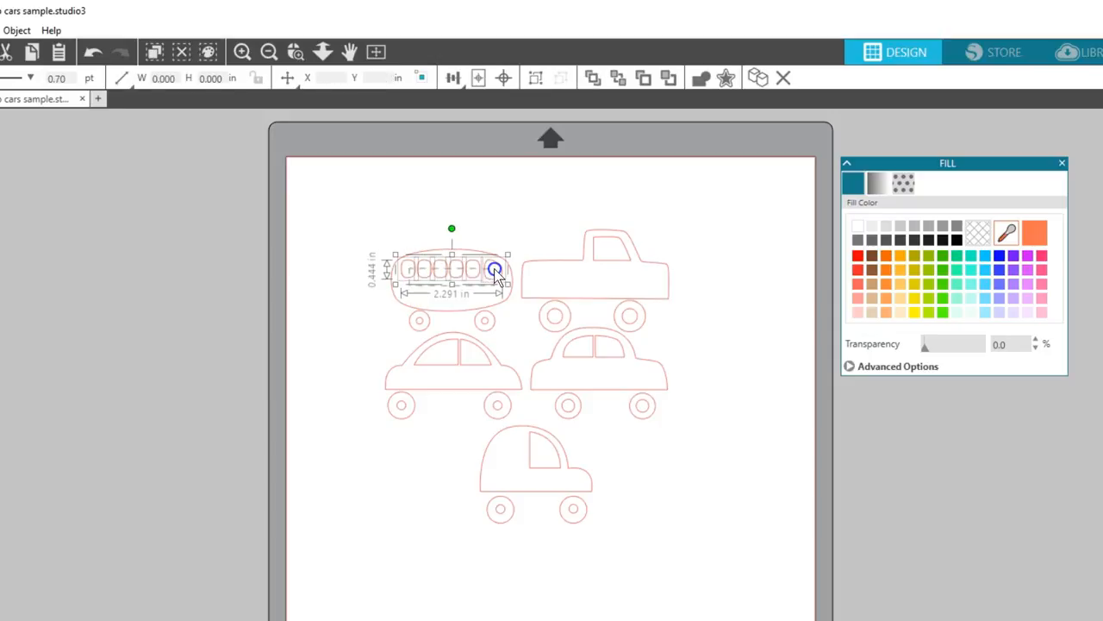
# - Fill the bus windows pale aqua, then select a bus window and the bus body
pyautogui.click(955, 313)
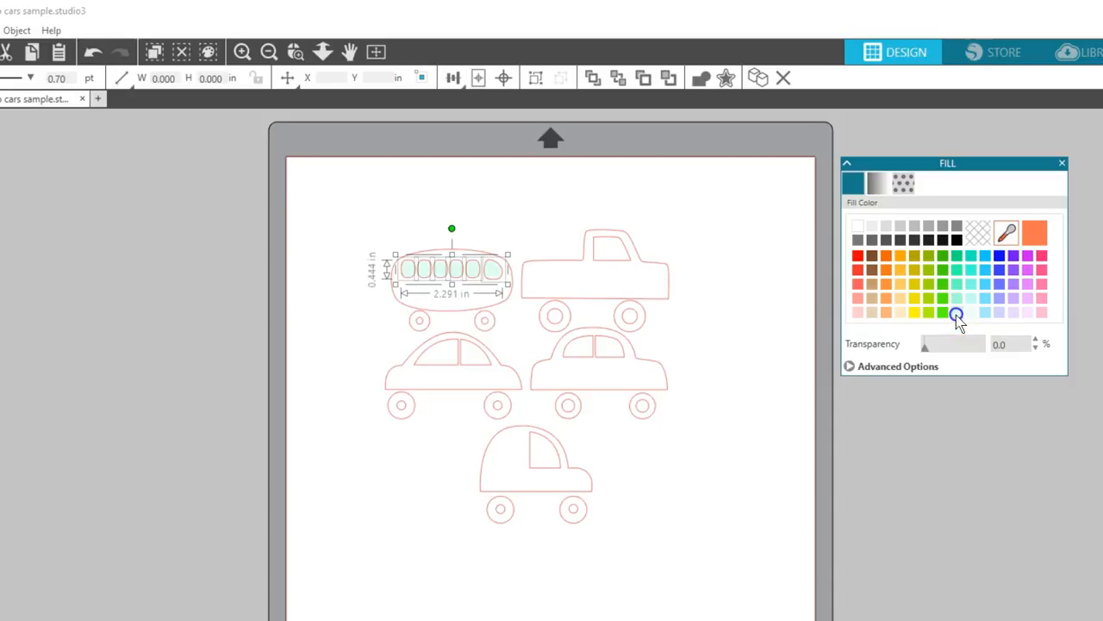
pyautogui.click(956, 313)
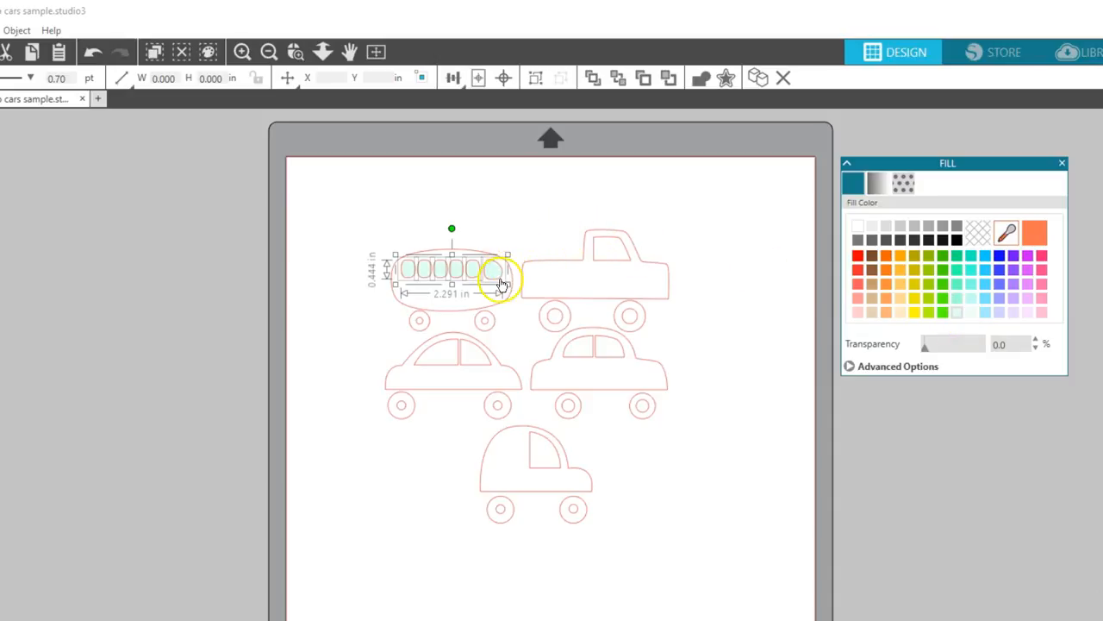
pyautogui.click(472, 273)
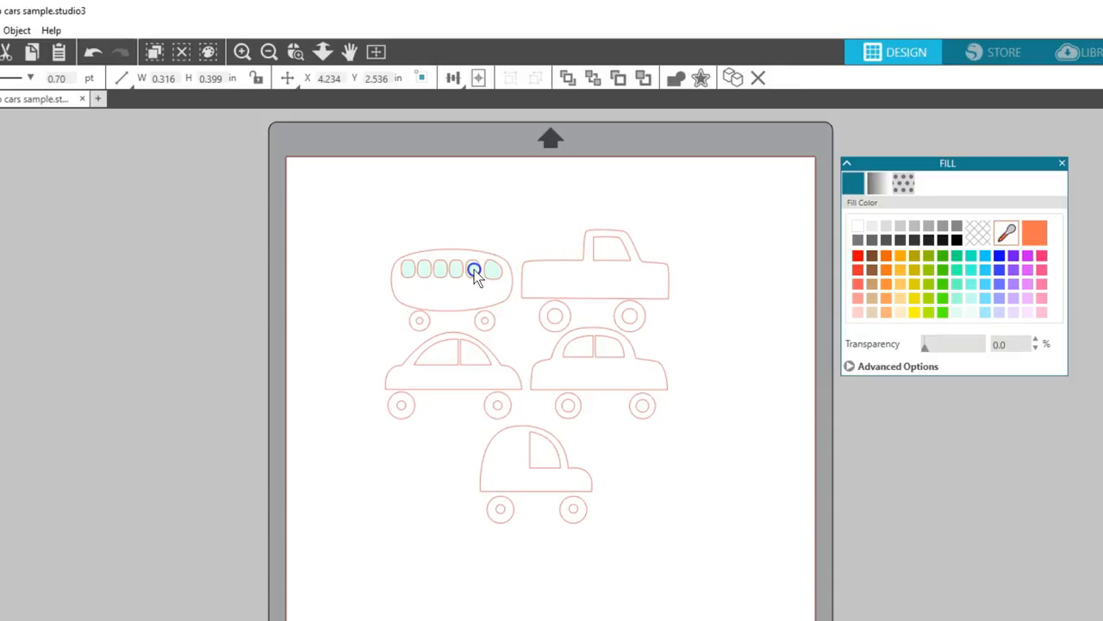
pyautogui.click(467, 272)
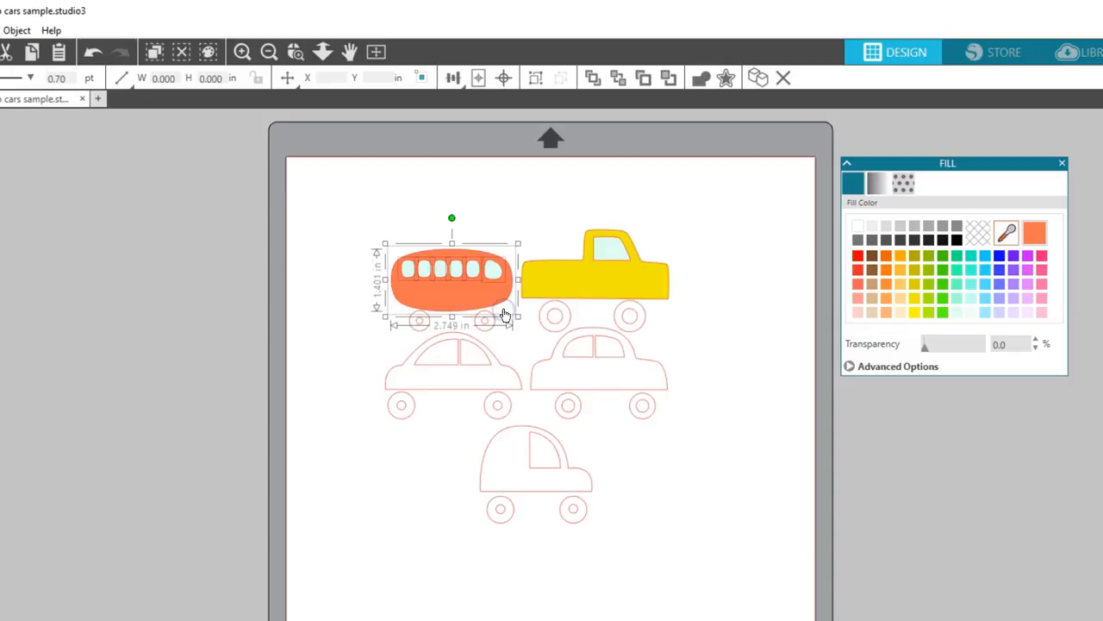
pyautogui.click(369, 218)
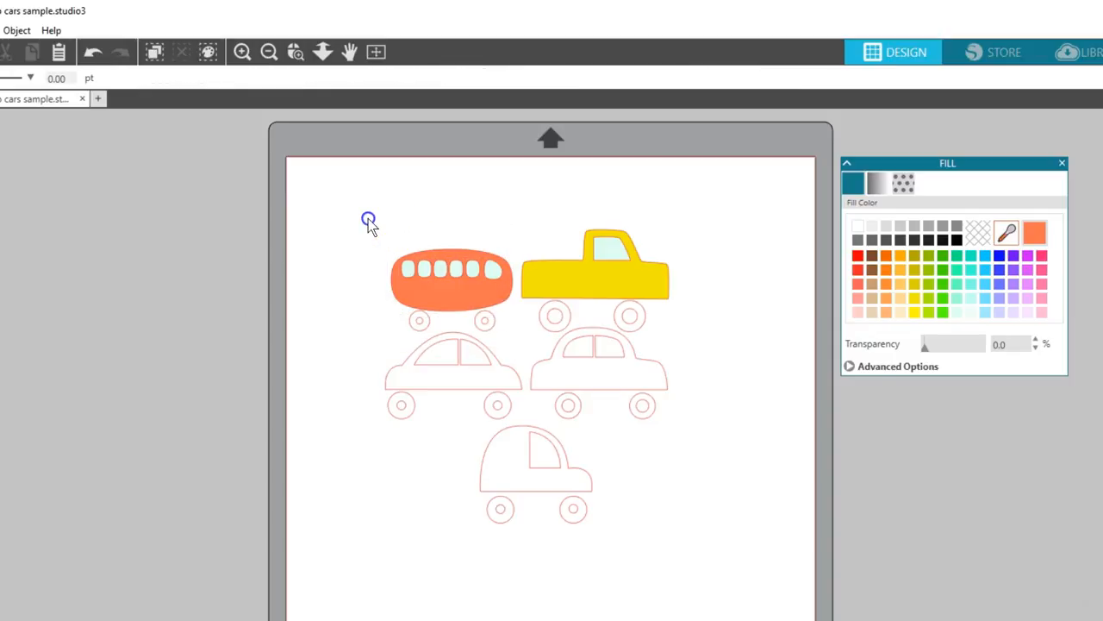
pyautogui.click(451, 276)
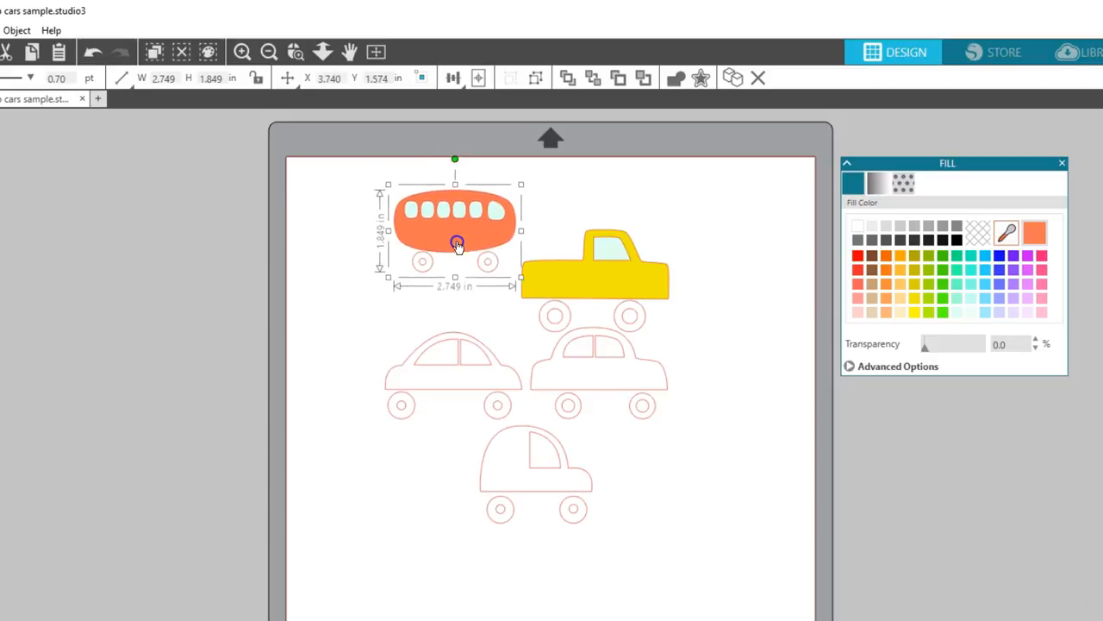
pyautogui.moveTo(457, 243); pyautogui.dragTo(450, 277)
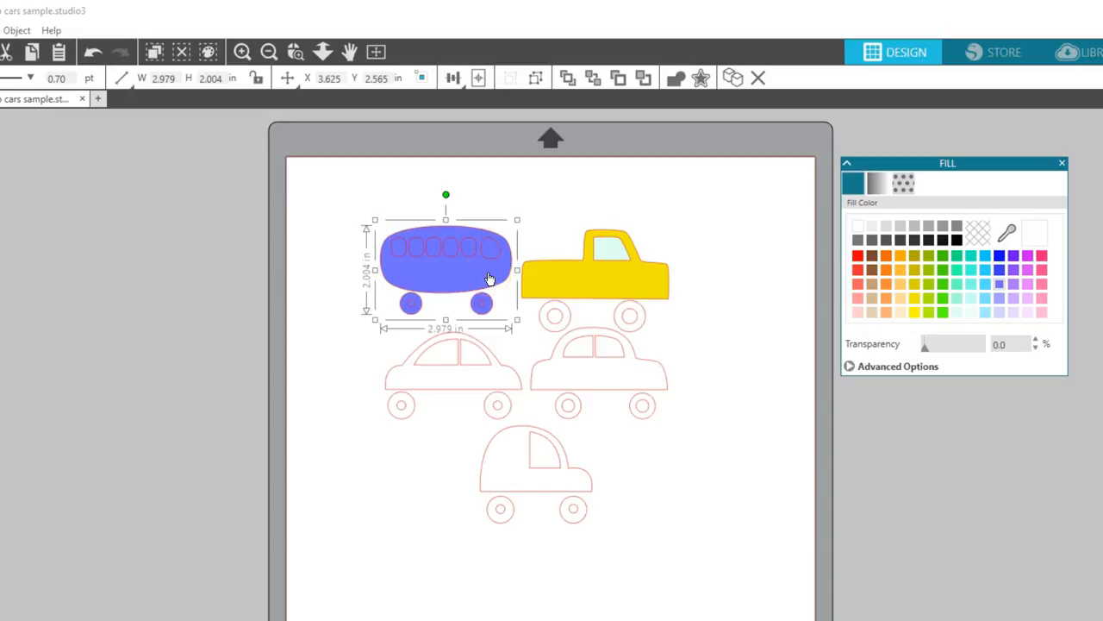
# - Select the bus wheels, then deselect the bus
pyautogui.click(86, 50)
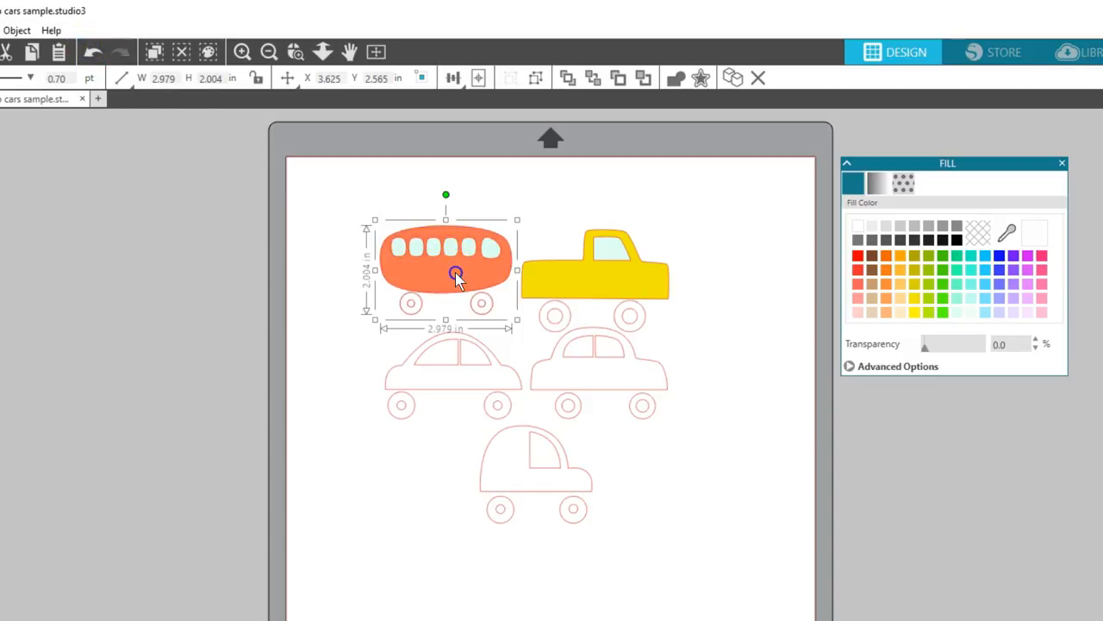
pyautogui.moveTo(501, 104)
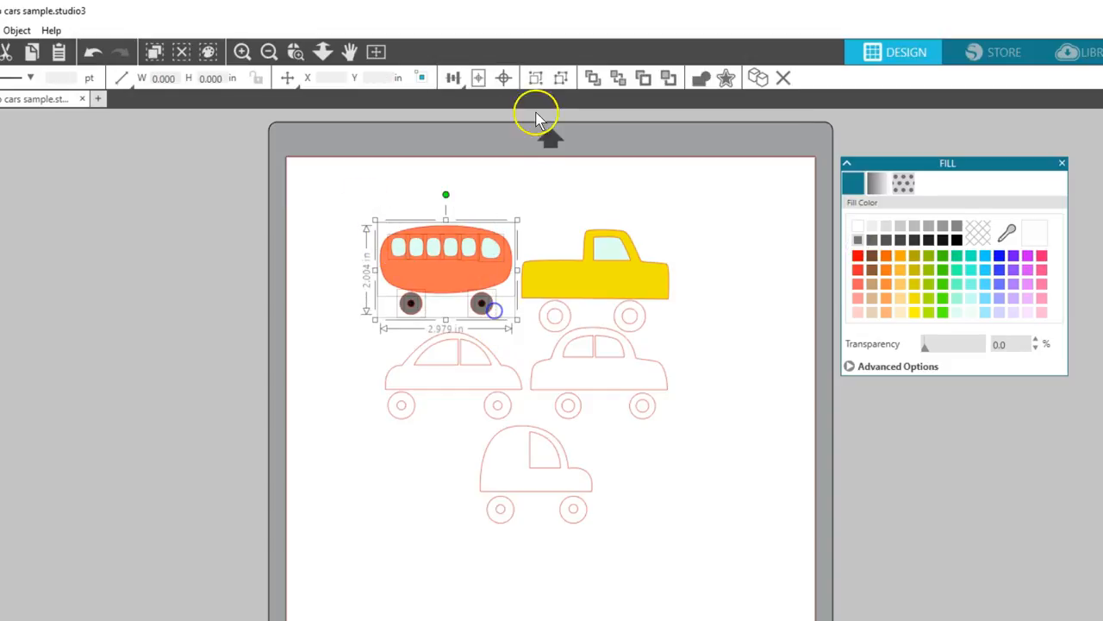
pyautogui.click(545, 172)
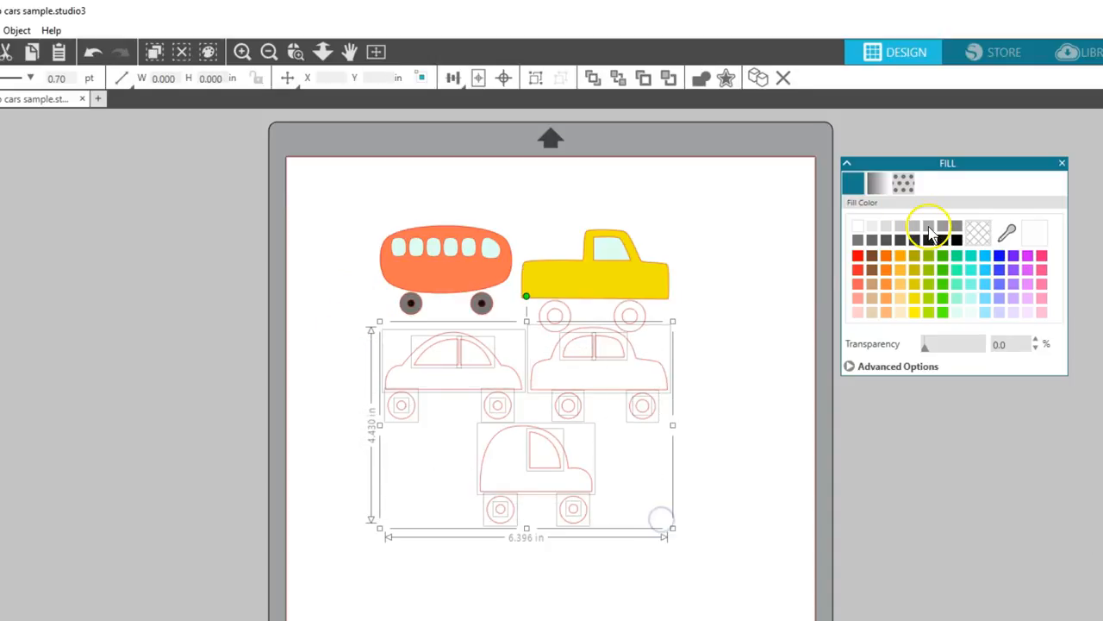
# - Fill the three remaining cars gray and select a small wheel hub
pyautogui.click(926, 231)
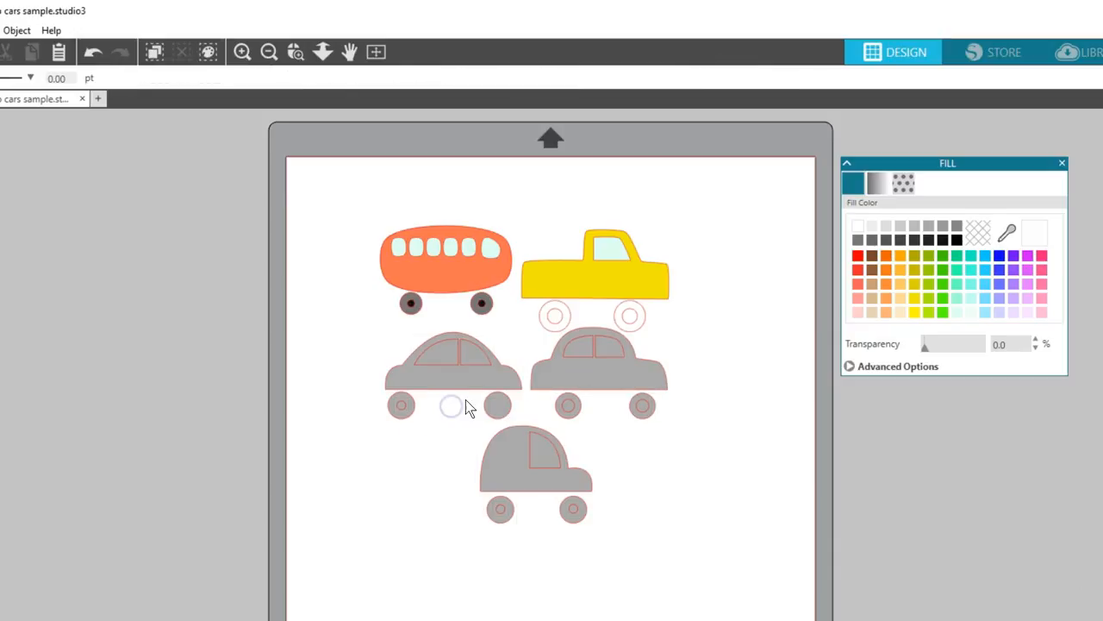
pyautogui.click(449, 405)
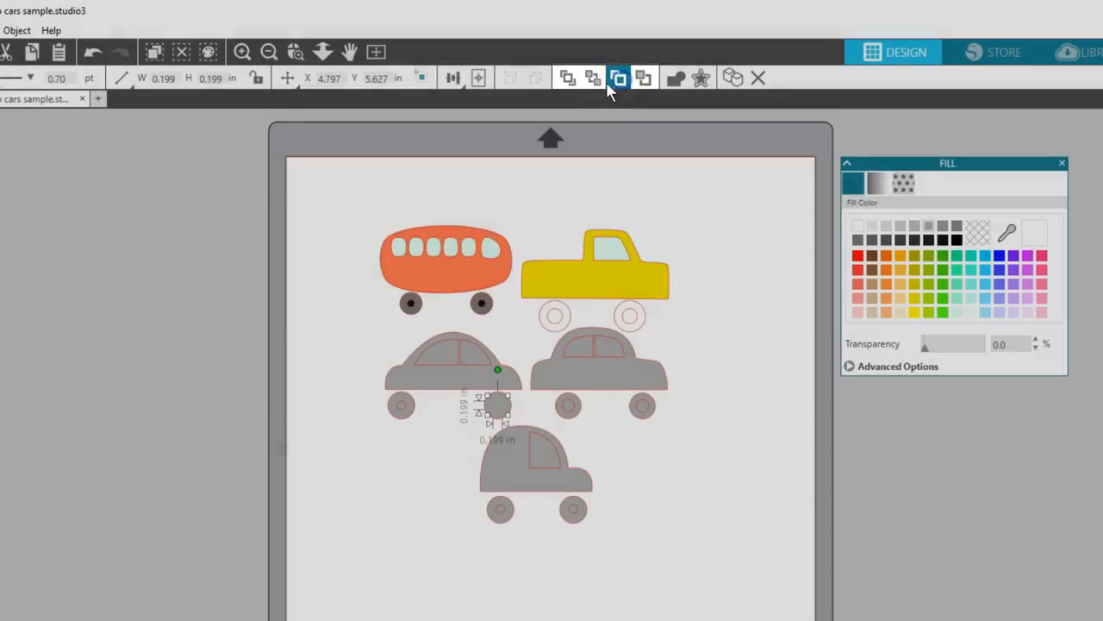
pyautogui.click(569, 78)
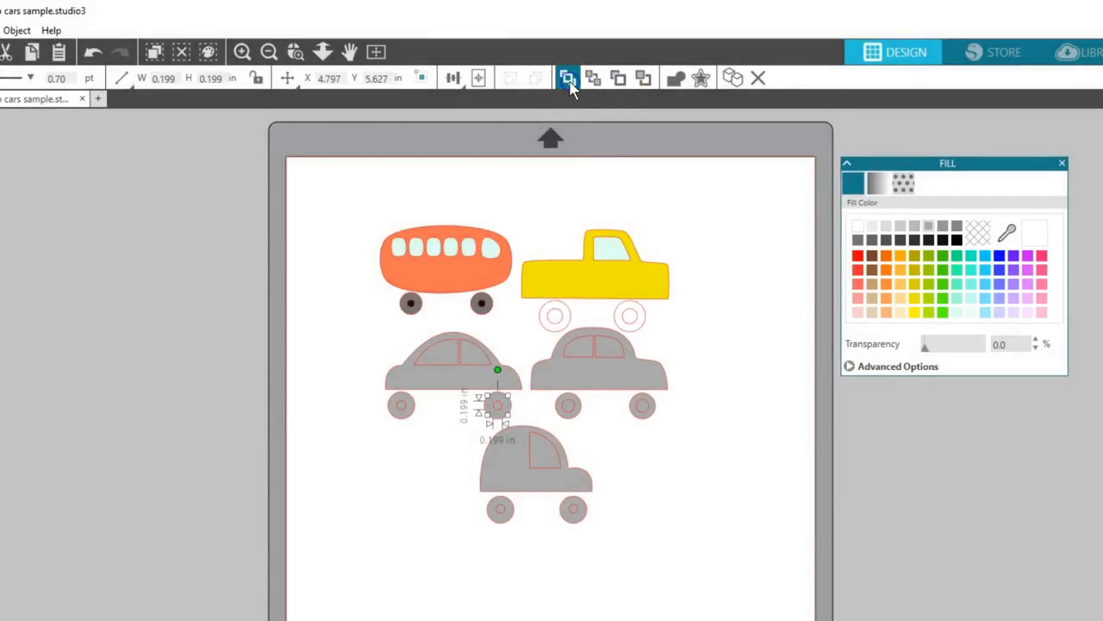
pyautogui.moveTo(572, 77)
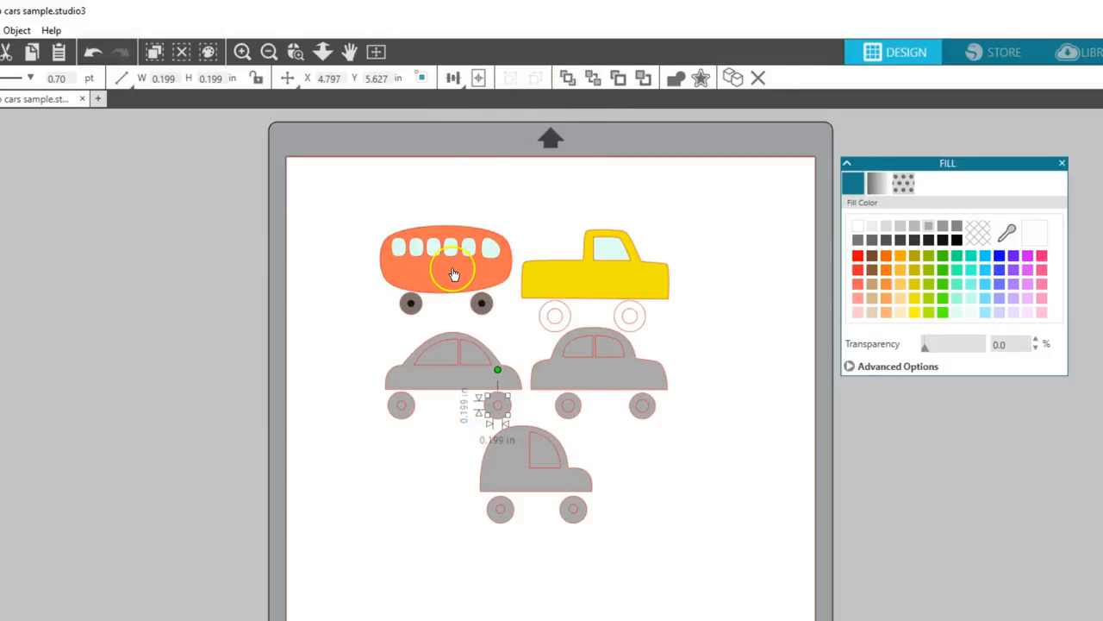
pyautogui.moveTo(452, 271); pyautogui.dragTo(481, 296)
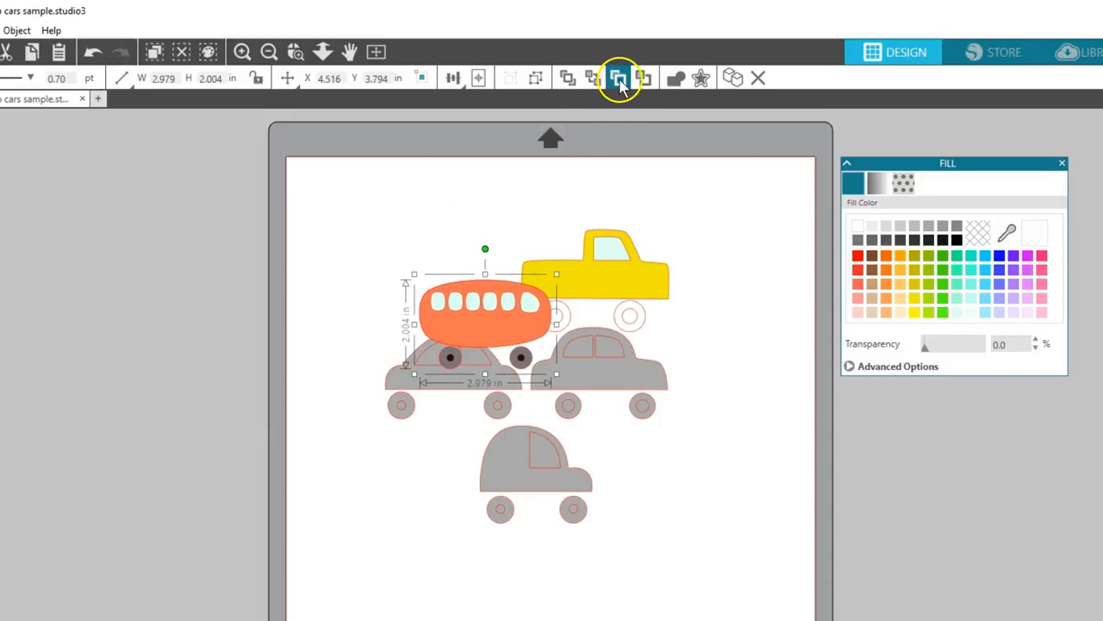
pyautogui.moveTo(594, 77)
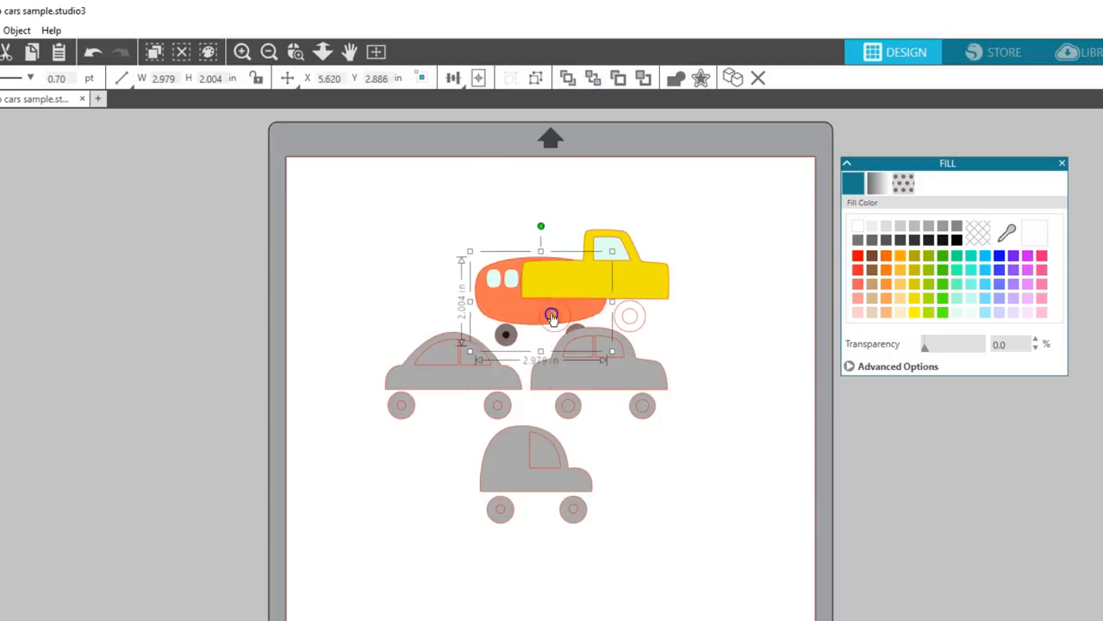
pyautogui.moveTo(552, 315); pyautogui.dragTo(455, 265)
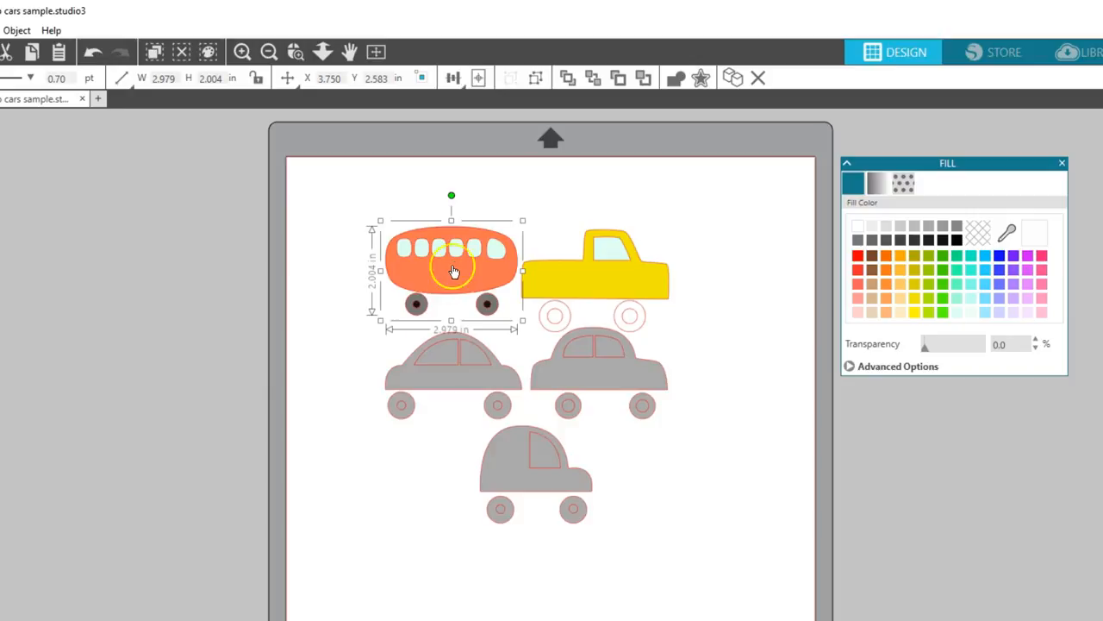
pyautogui.click(629, 322)
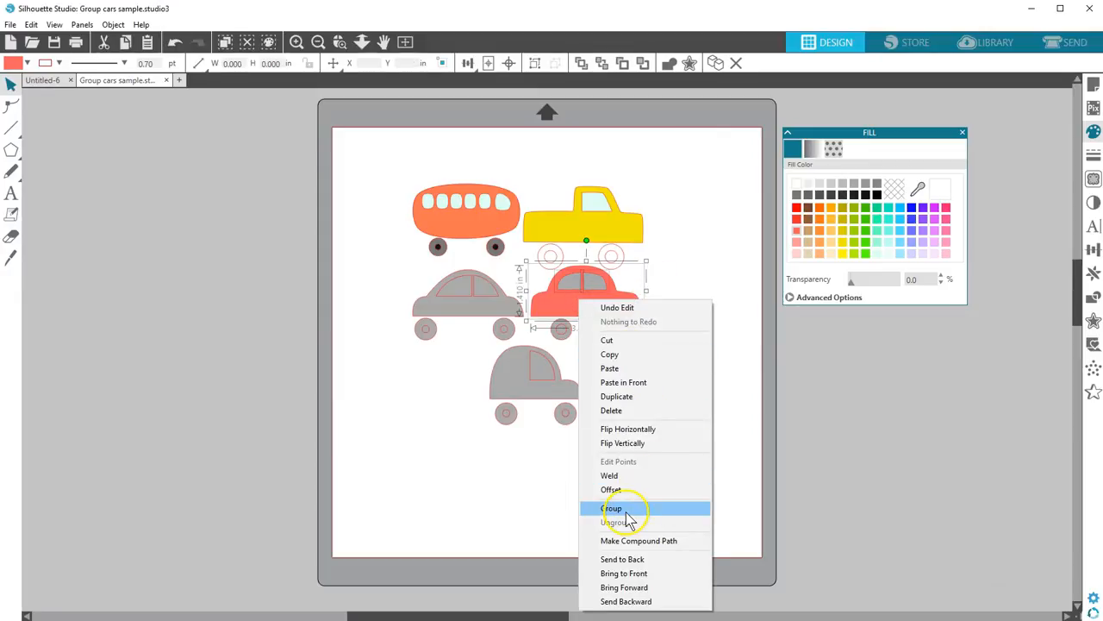
# - Group the red car with its wheels, then select the yellow truck
pyautogui.click(611, 507)
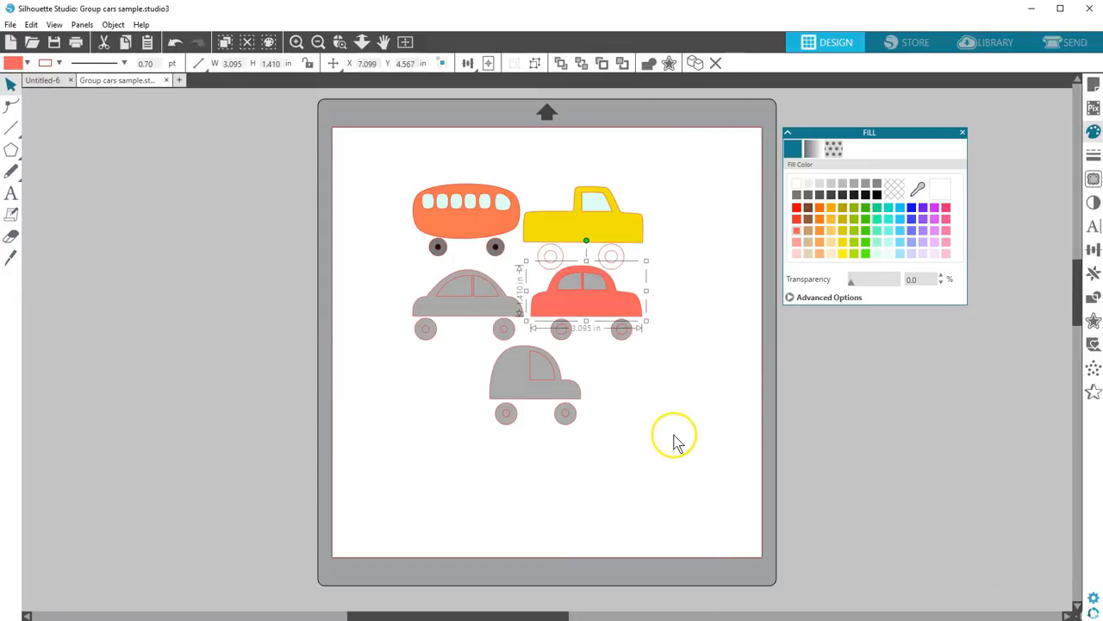
pyautogui.click(603, 220)
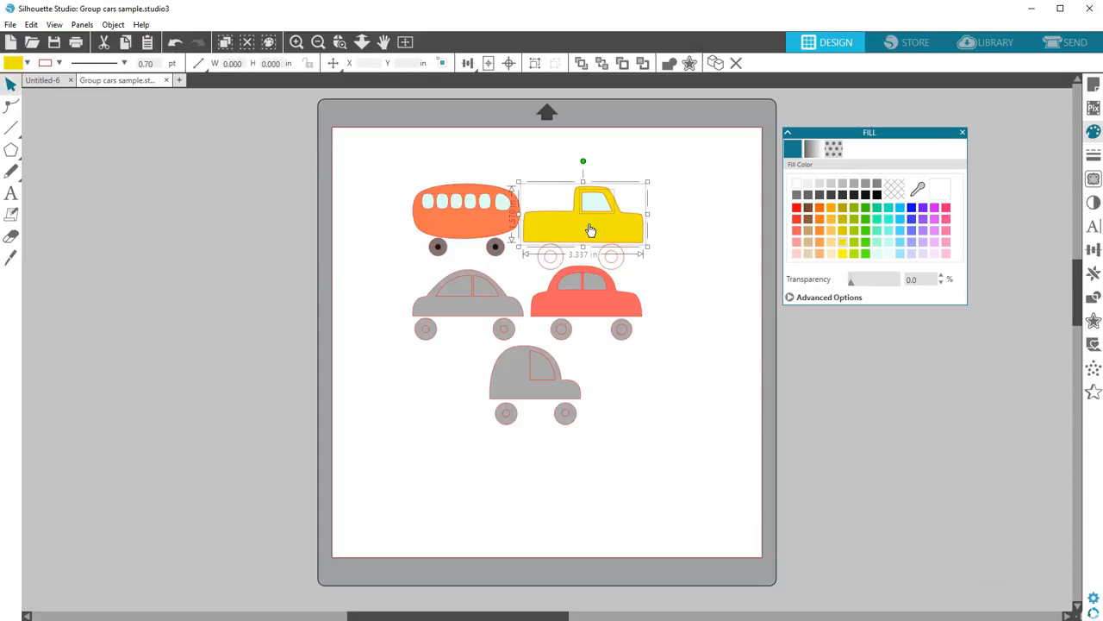
pyautogui.moveTo(689, 219)
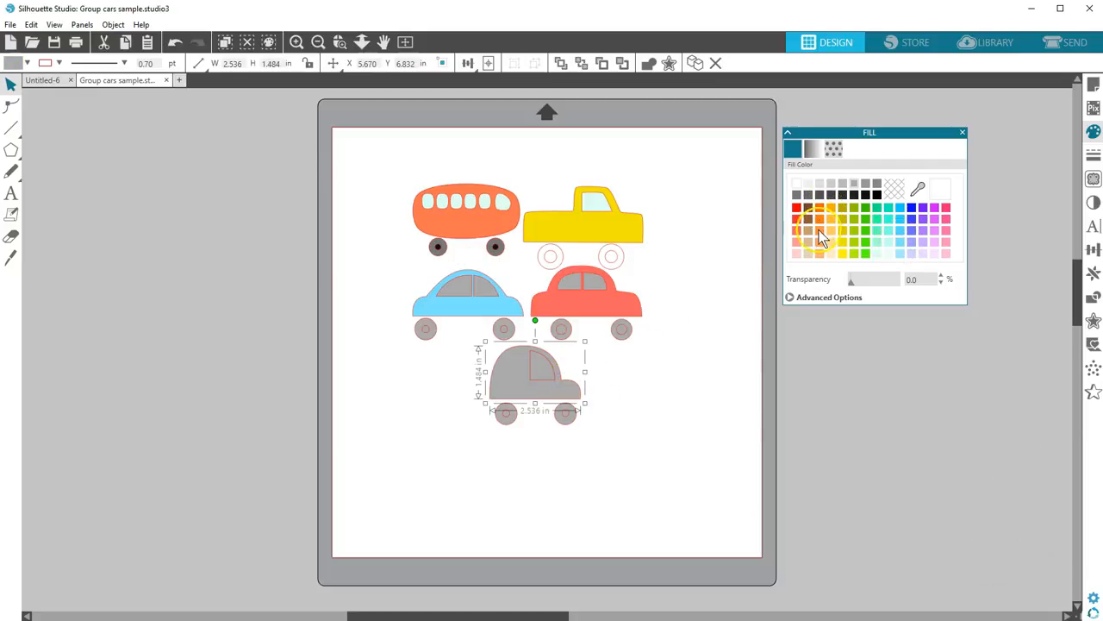
# - Fill the bottom car orange
pyautogui.click(820, 206)
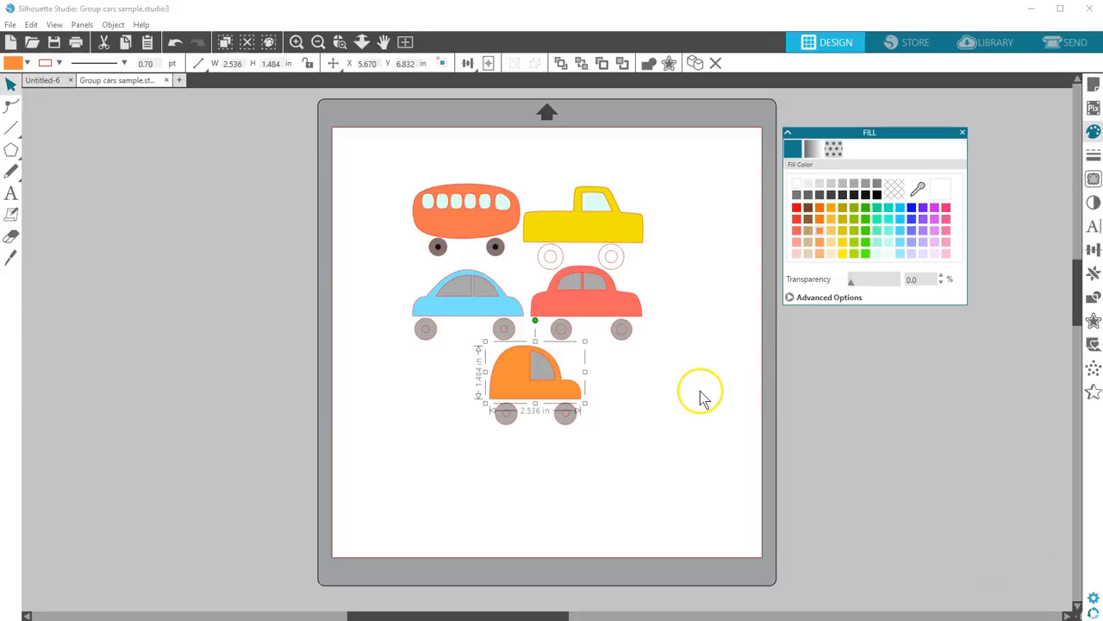